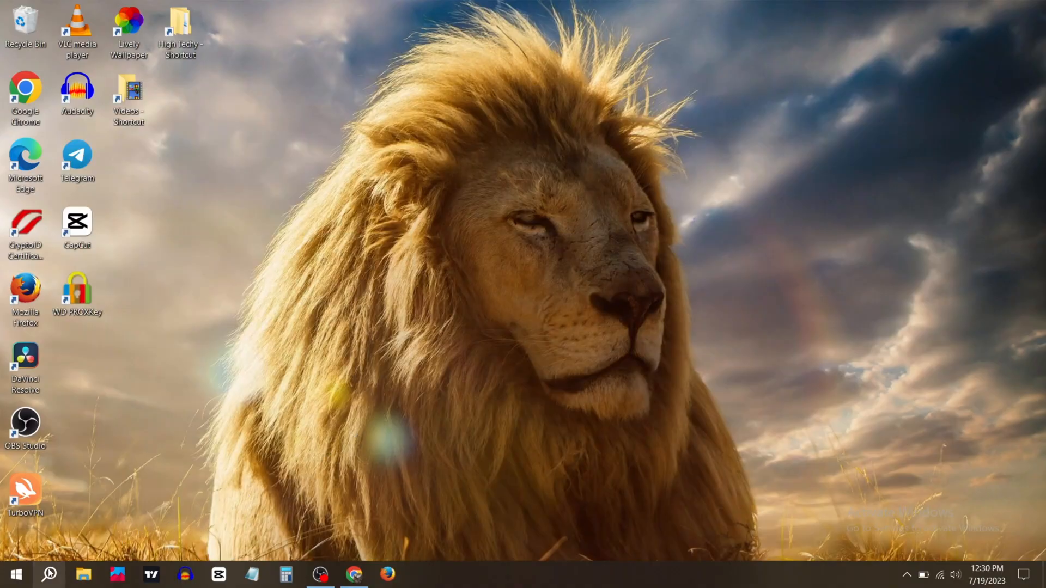
Step: Search for 'ser' in Windows Search to bring up the Services app
type("ser")
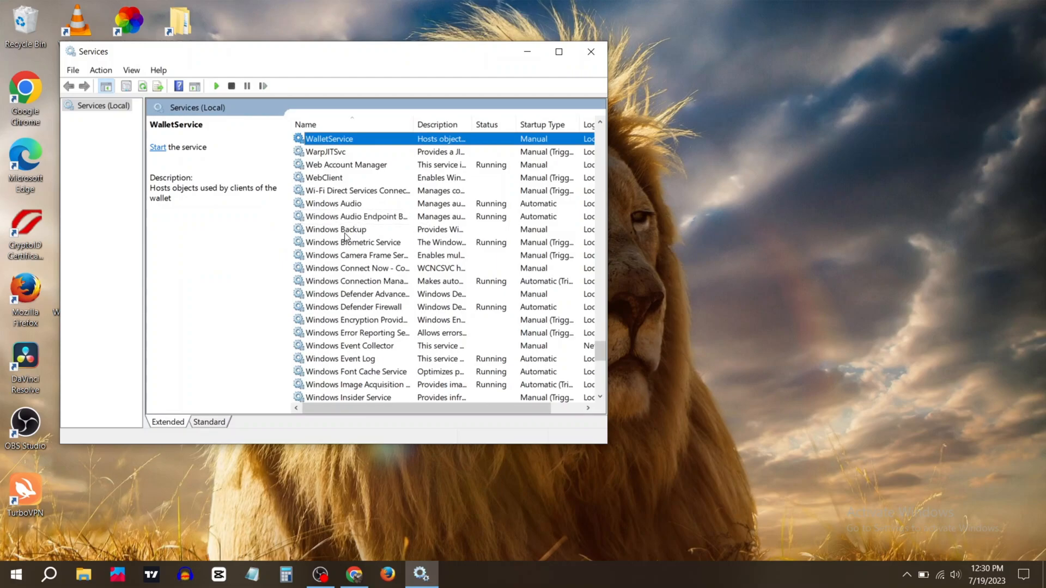
Step: Set Windows Biometric Service startup type to Automatic in its Properties and apply it
right_click(353, 242)
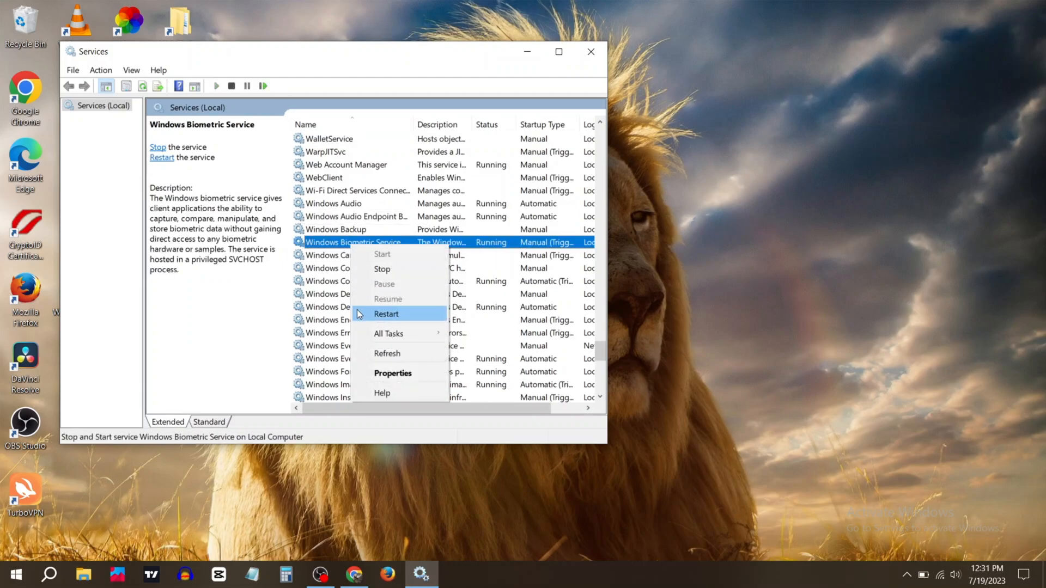
left_click(392, 373)
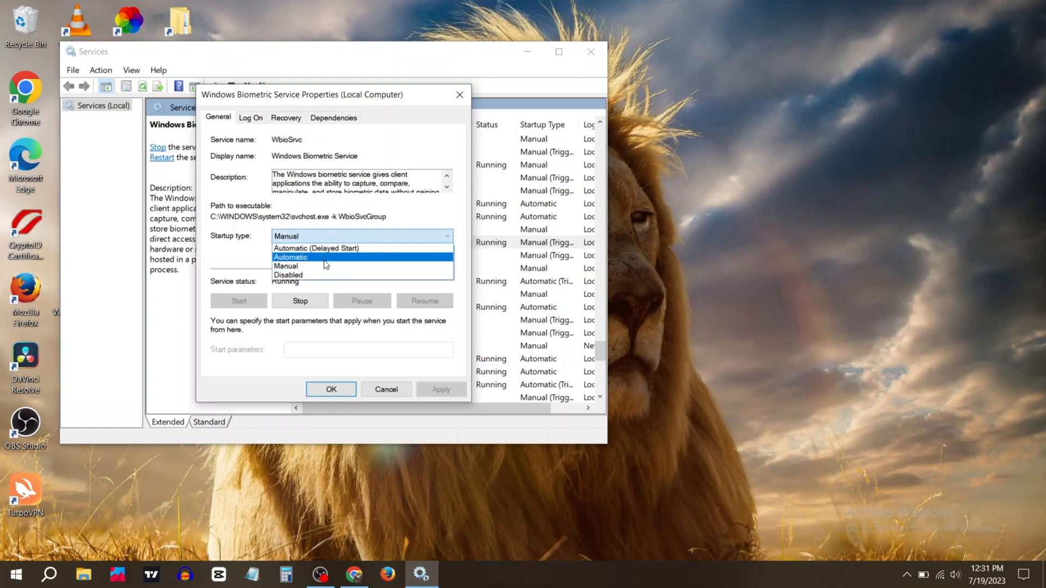
left_click(290, 257)
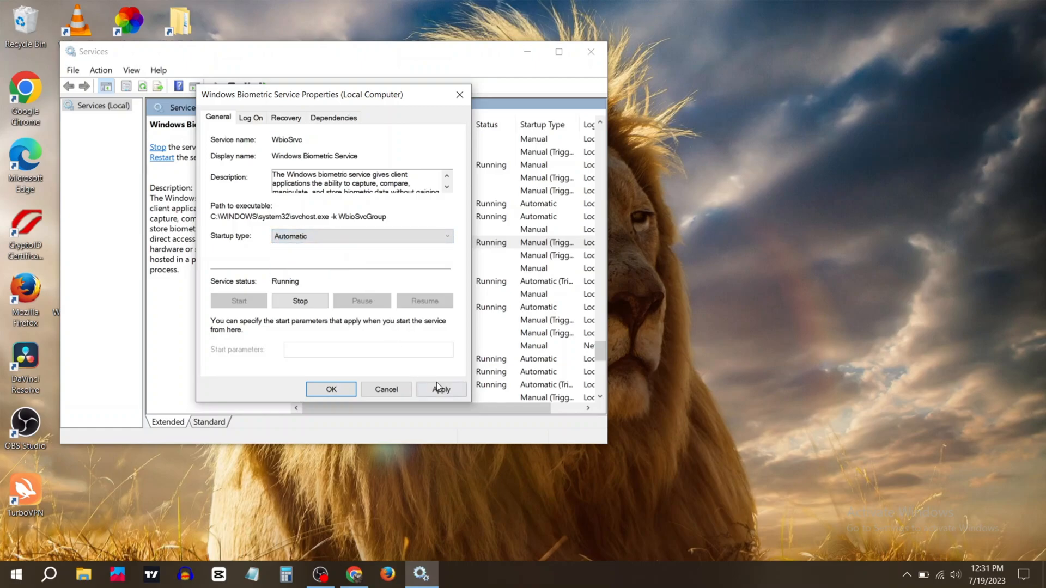
double_click(286, 140)
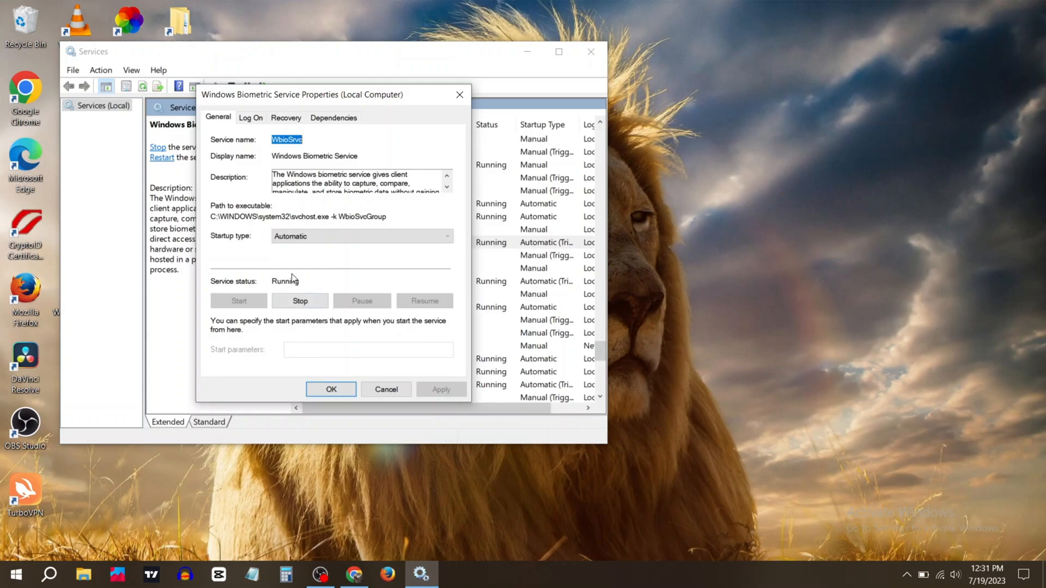
Step: Stop and restart Windows Biometric Service, then confirm its properties with OK
left_click(300, 301)
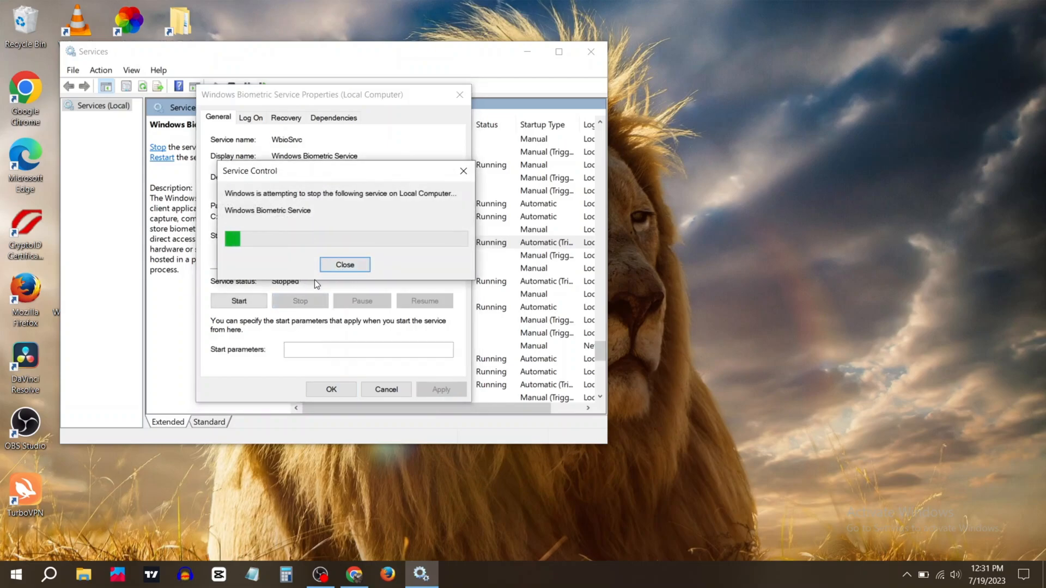
left_click(345, 264)
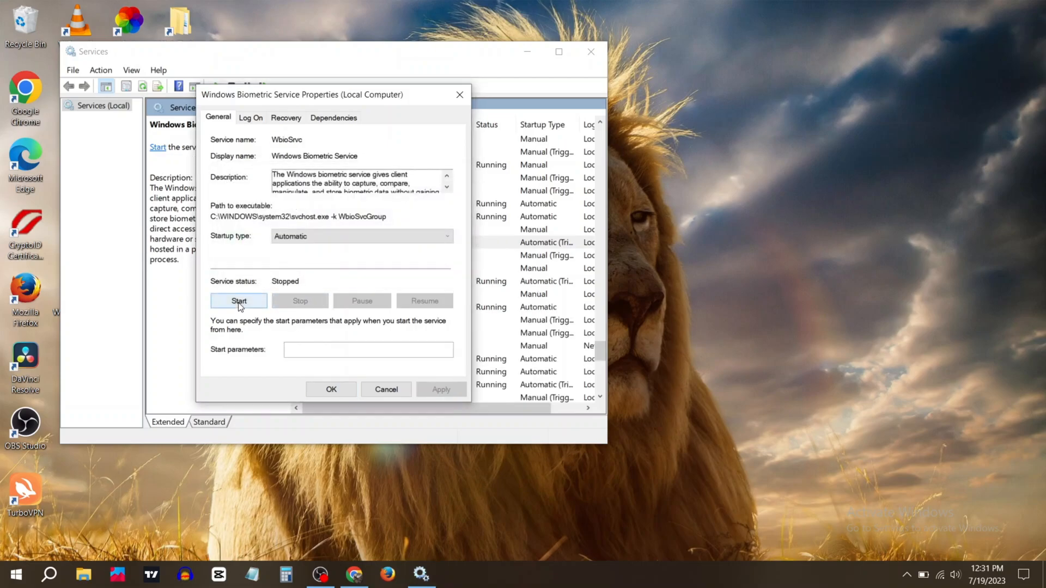
left_click(239, 301)
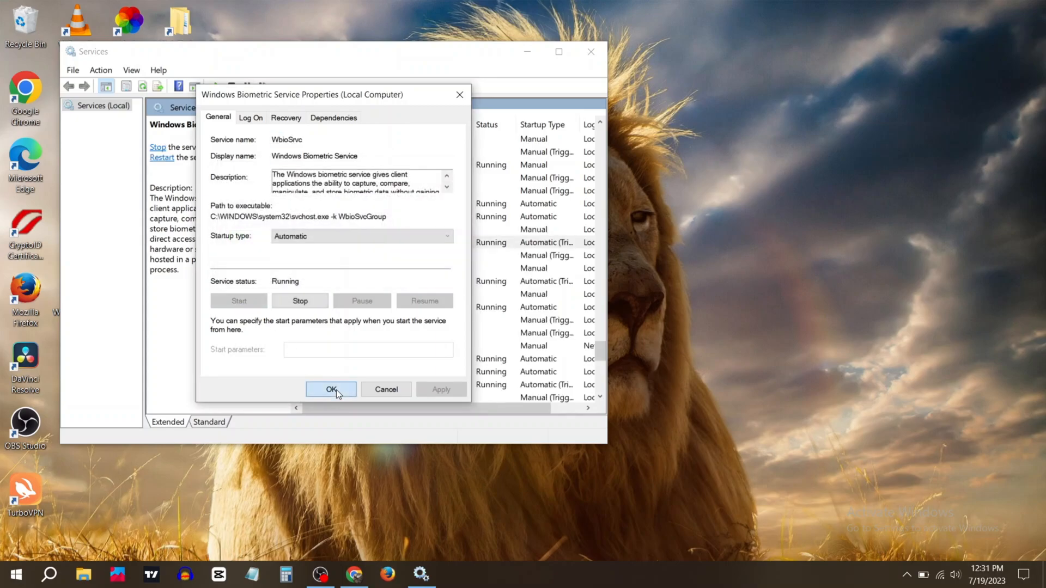
left_click(332, 389)
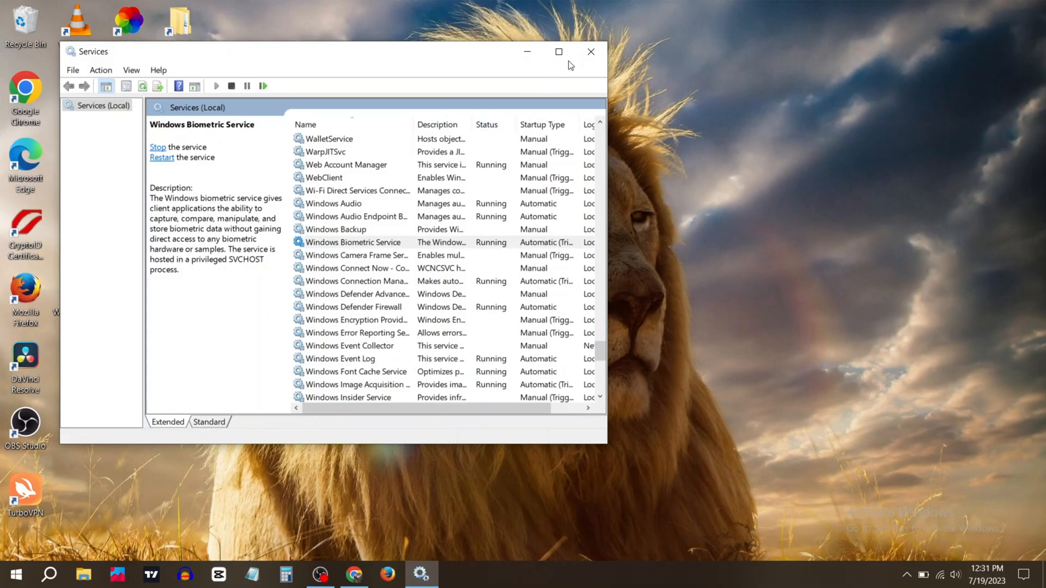
Step: Review the Device Manager categories, then close Device Manager and Services
right_click(13, 574)
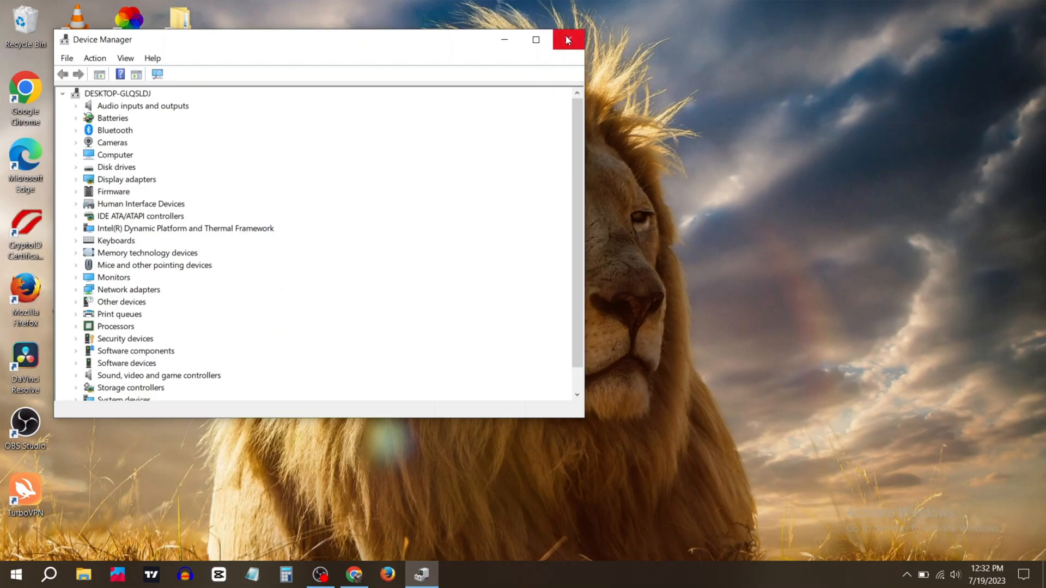
left_click(567, 39)
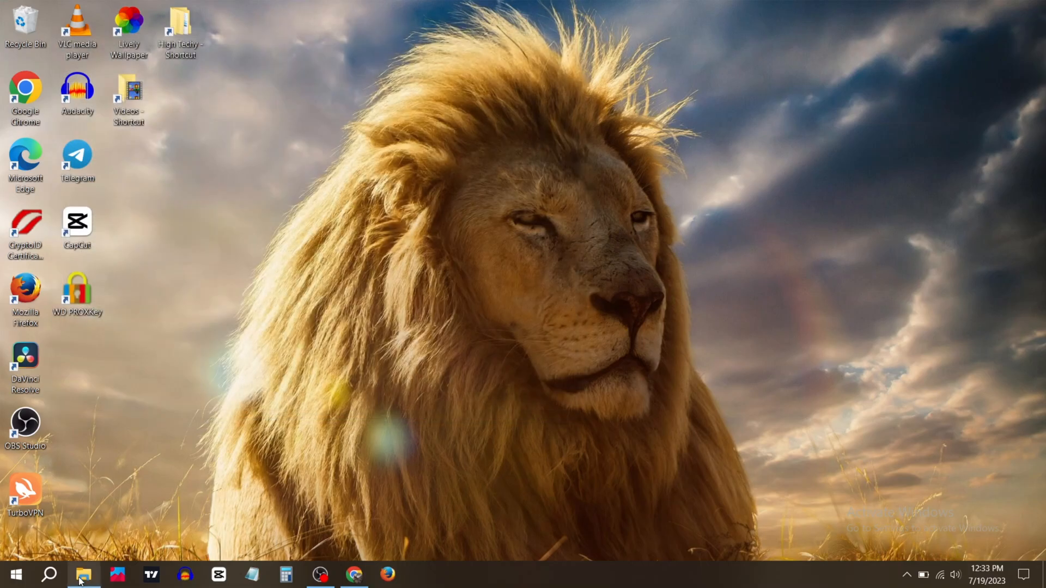
Step: Browse File Explorer into Local Disk (C:) > Windows > System32
left_click(83, 574)
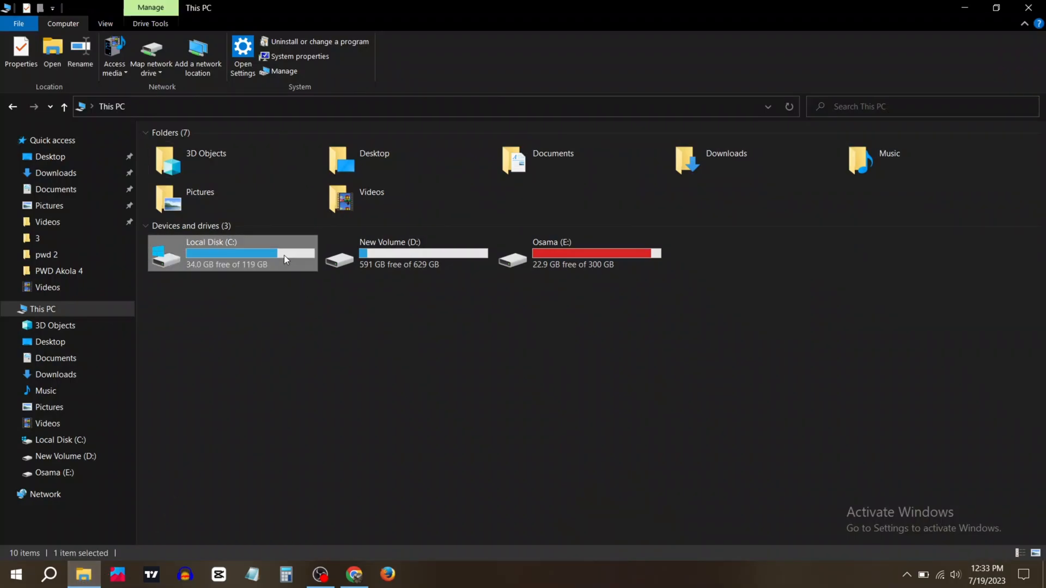
double_click(232, 254)
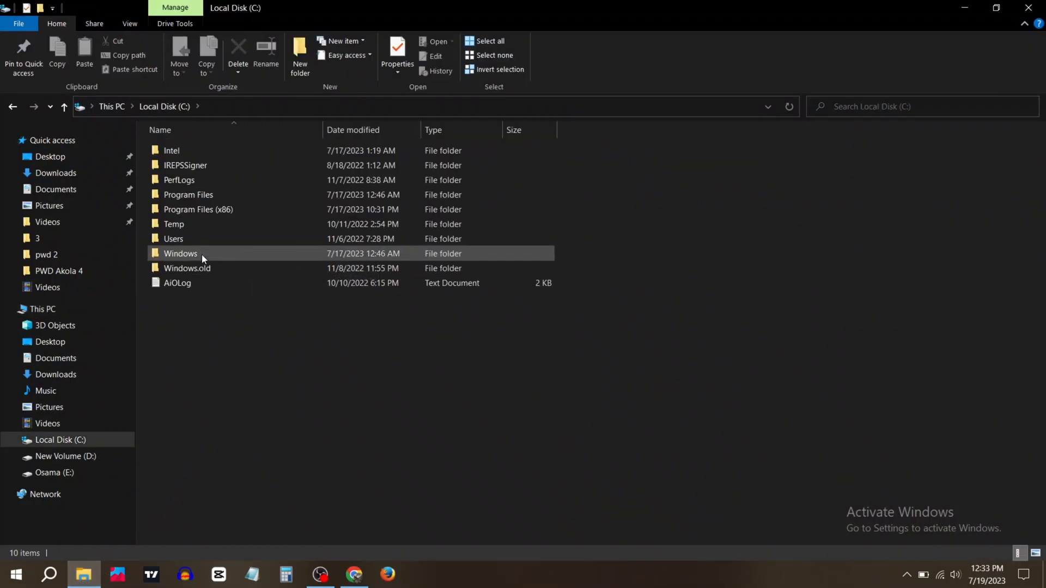
double_click(180, 253)
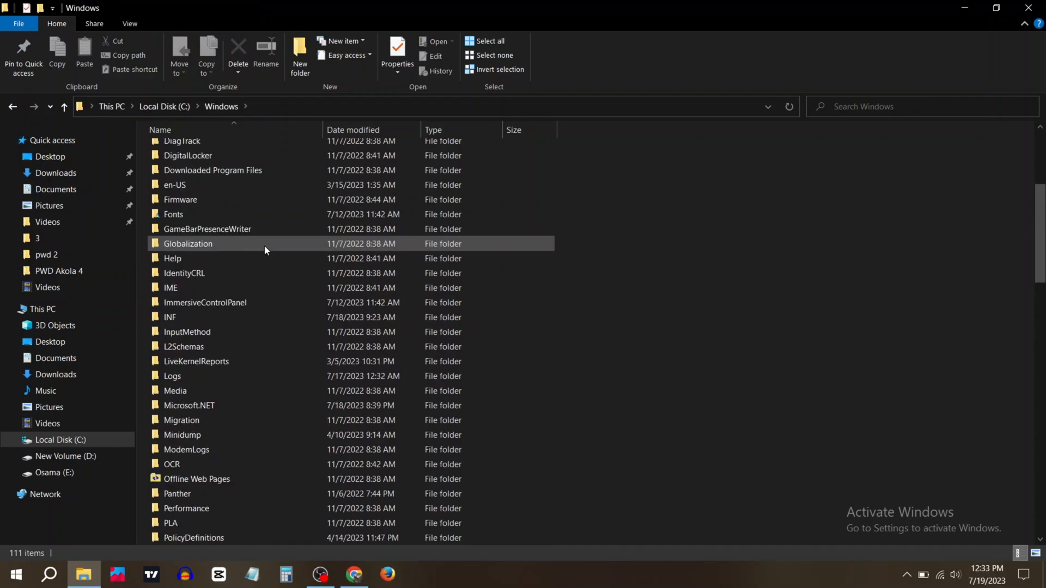
scroll("down", 3)
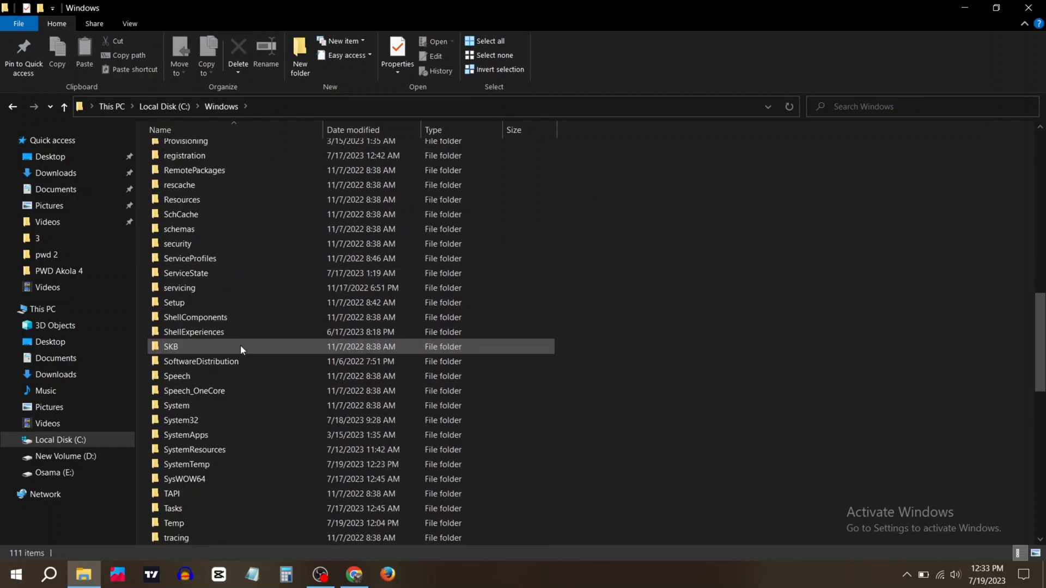
double_click(181, 420)
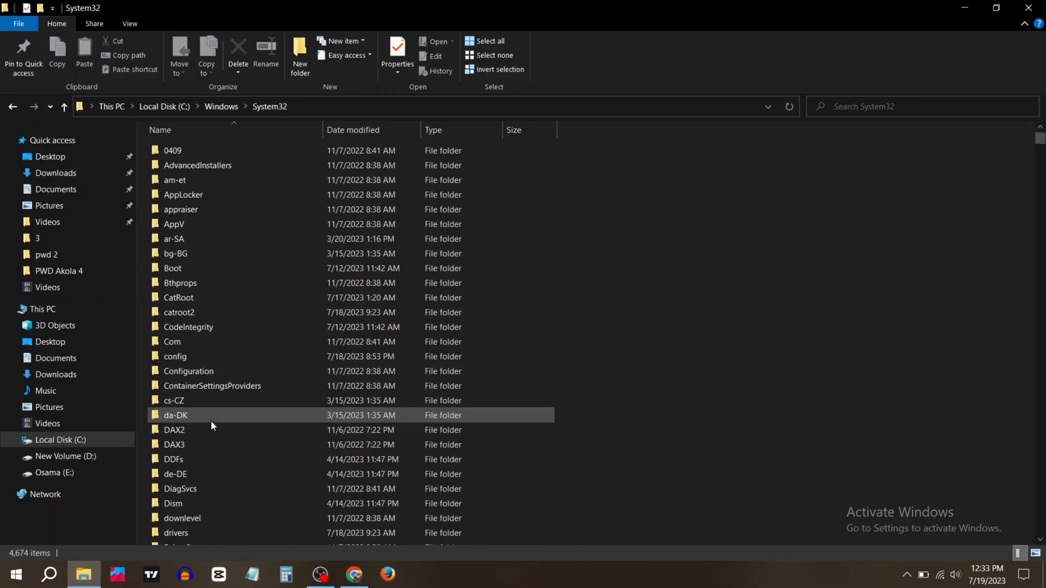
Step: Locate and open the WinBioPlugIns folder inside System32
scroll("down", 3)
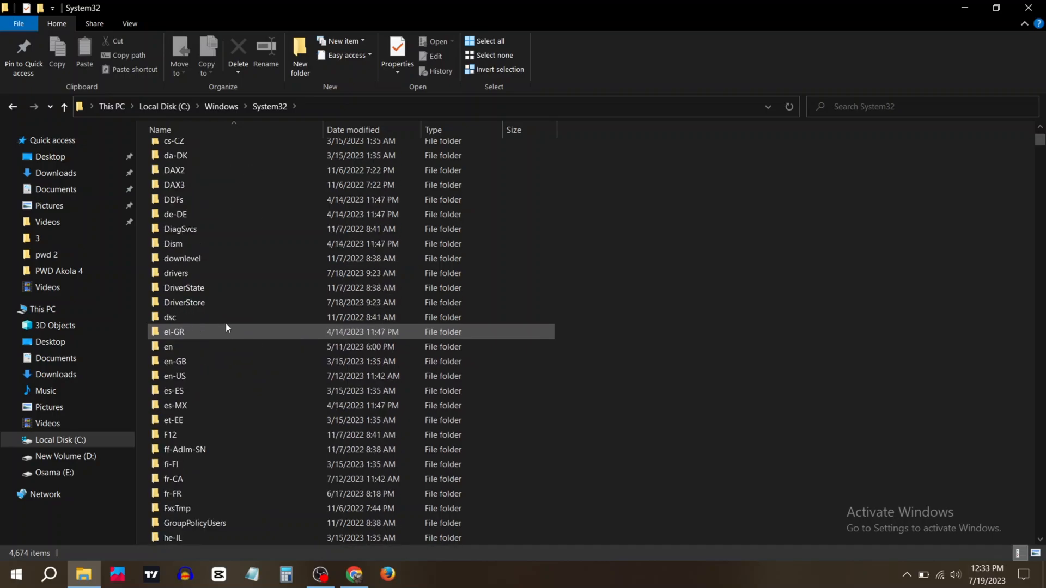
scroll("down", 3)
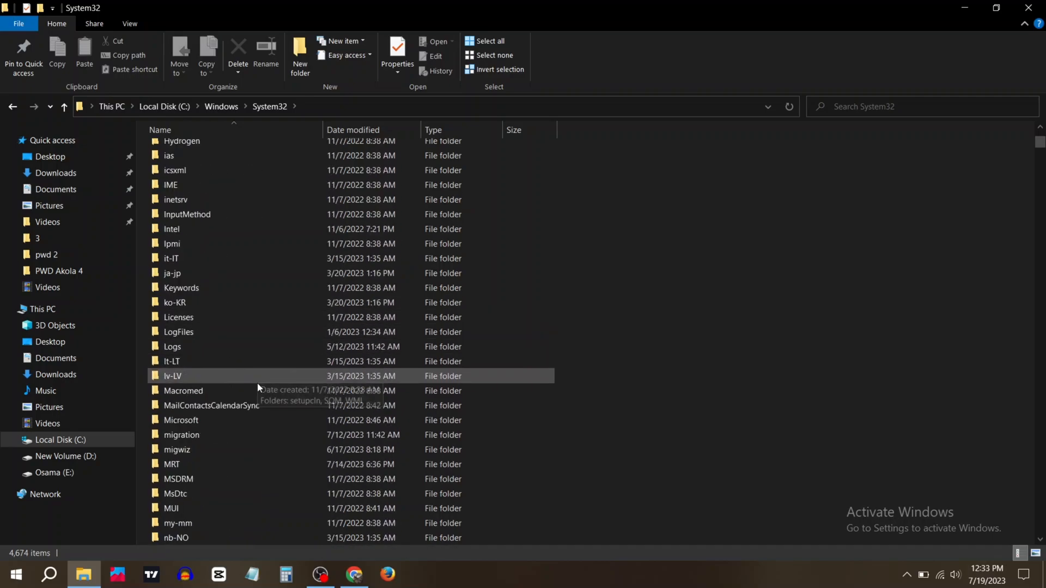
scroll("down", 3)
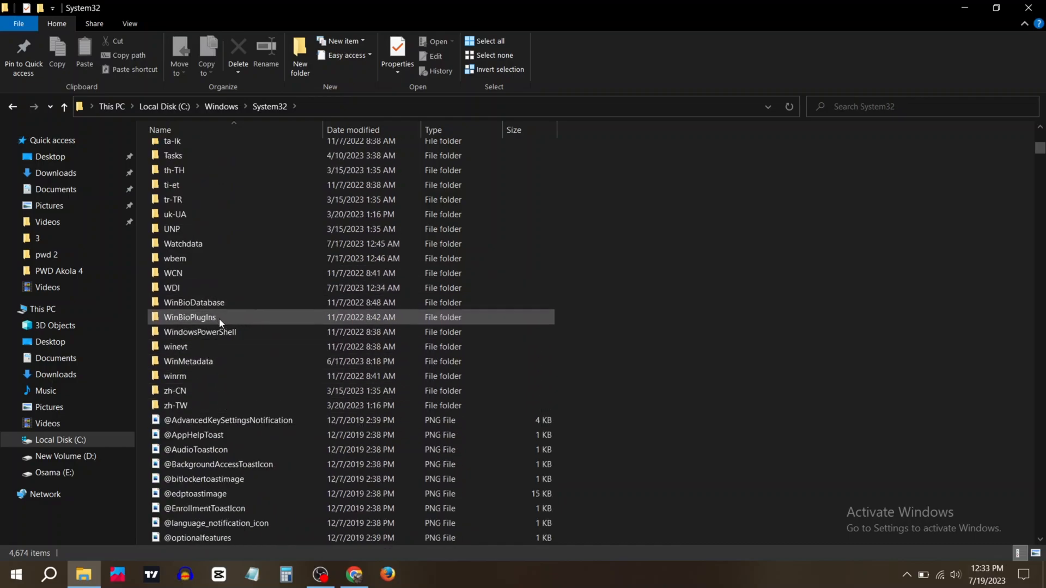
double_click(189, 317)
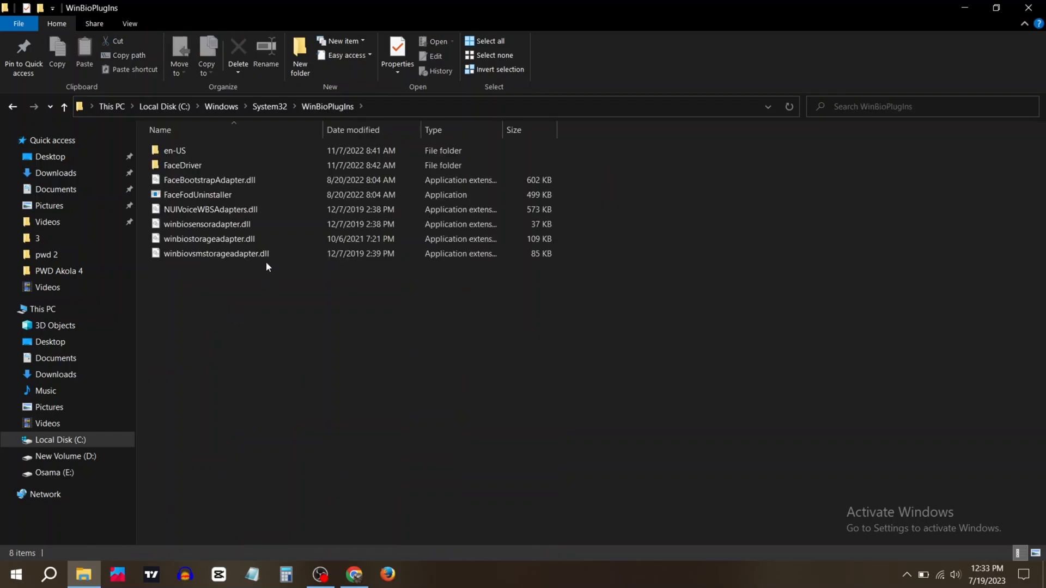
Step: Install the HelloFace Setup Information file from the FaceDriver folder and launch Device Manager
double_click(182, 165)
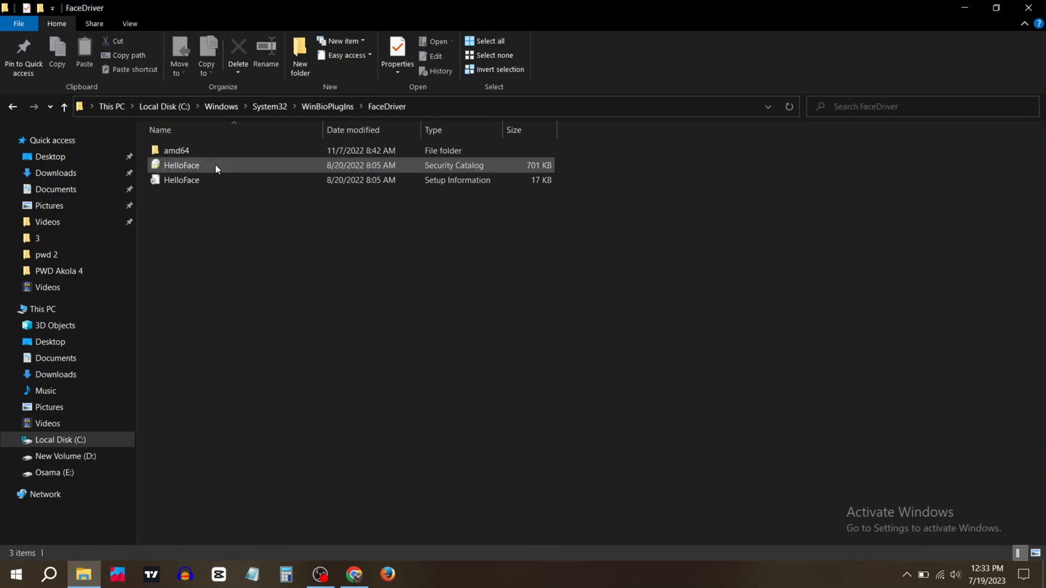
left_click(182, 179)
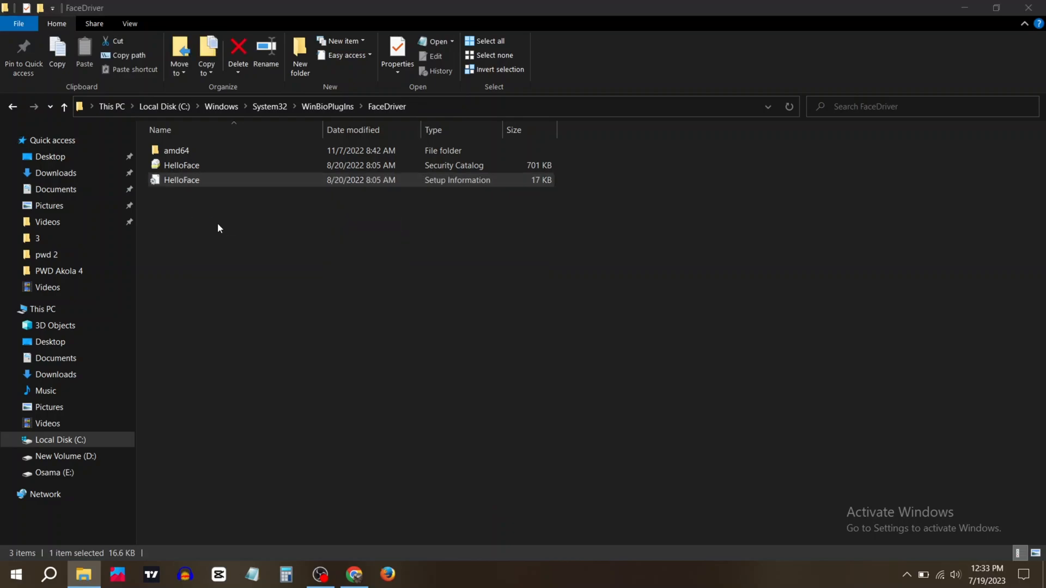
right_click(8, 574)
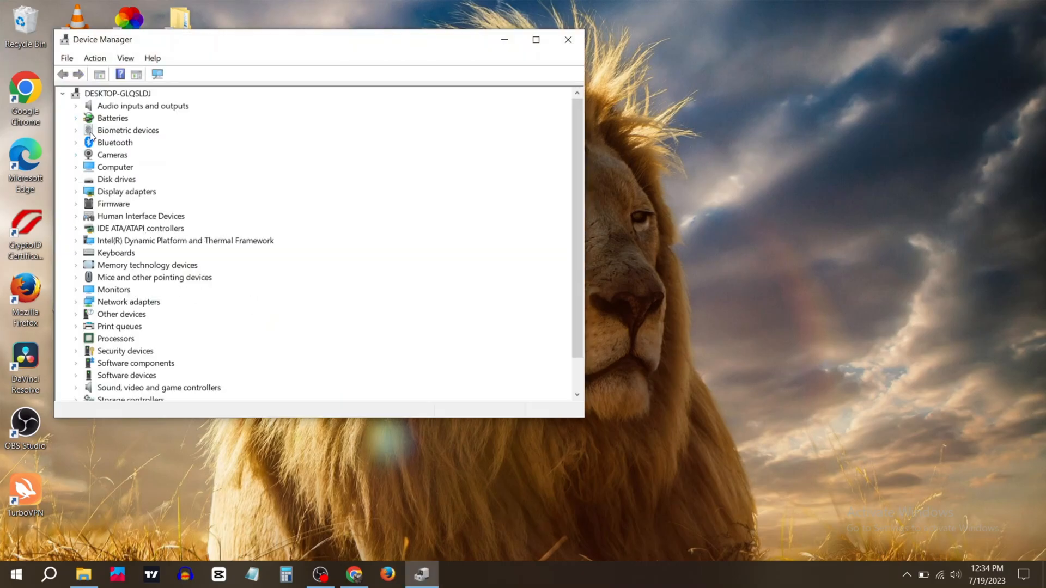
Step: Update the Windows Hello Face Software Device driver automatically, confirming the best driver is installed
left_click(75, 130)
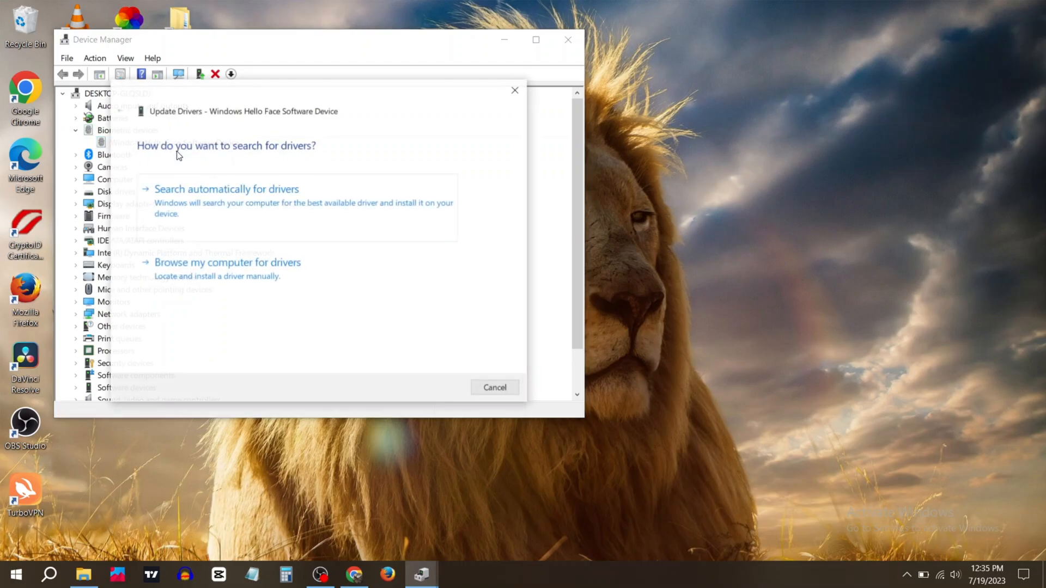
left_click(226, 189)
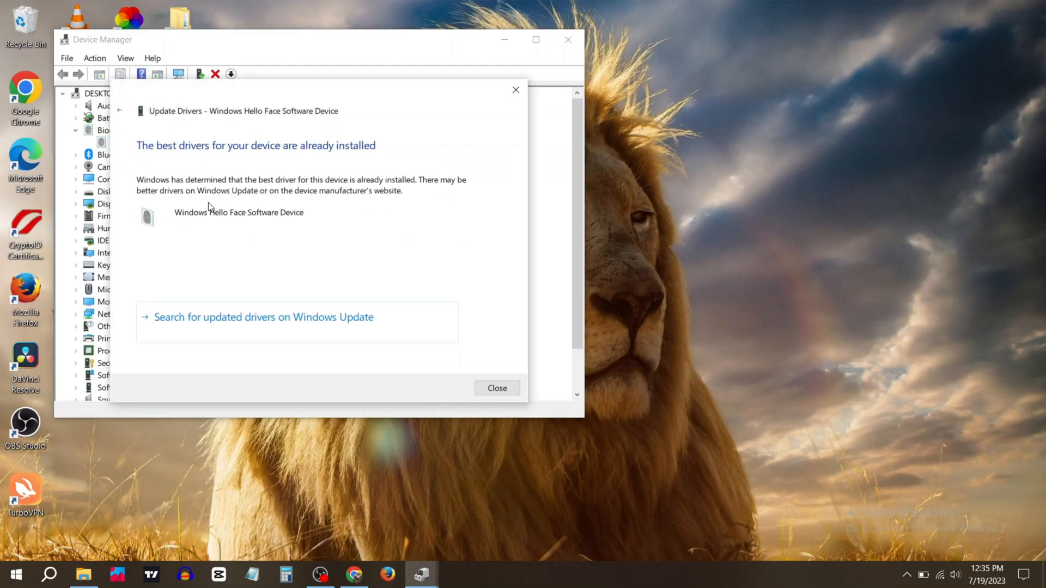
left_click(497, 388)
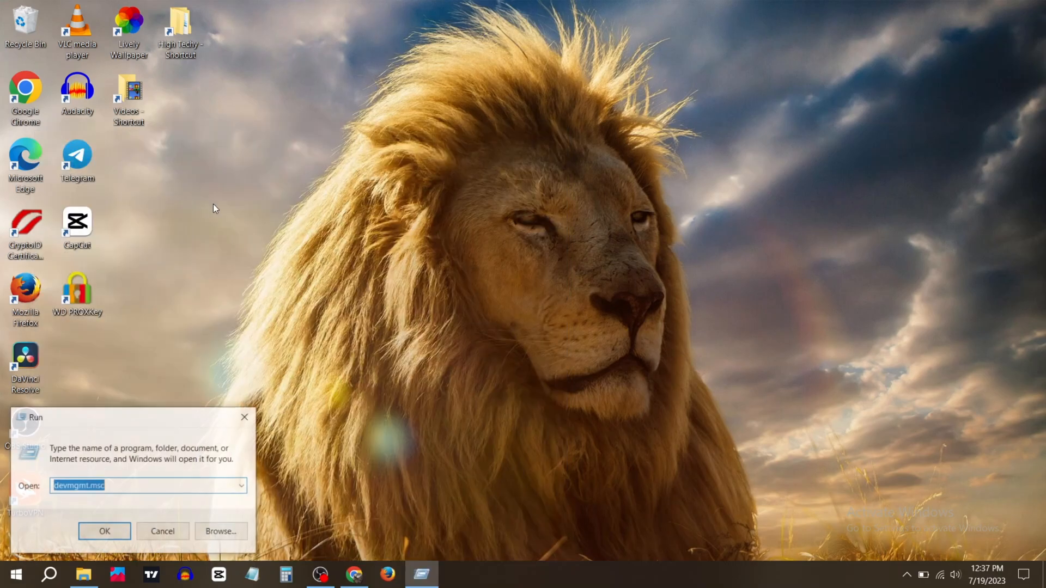
Step: Launch Local Group Policy Editor from Run with gpedit.msc
type("gp")
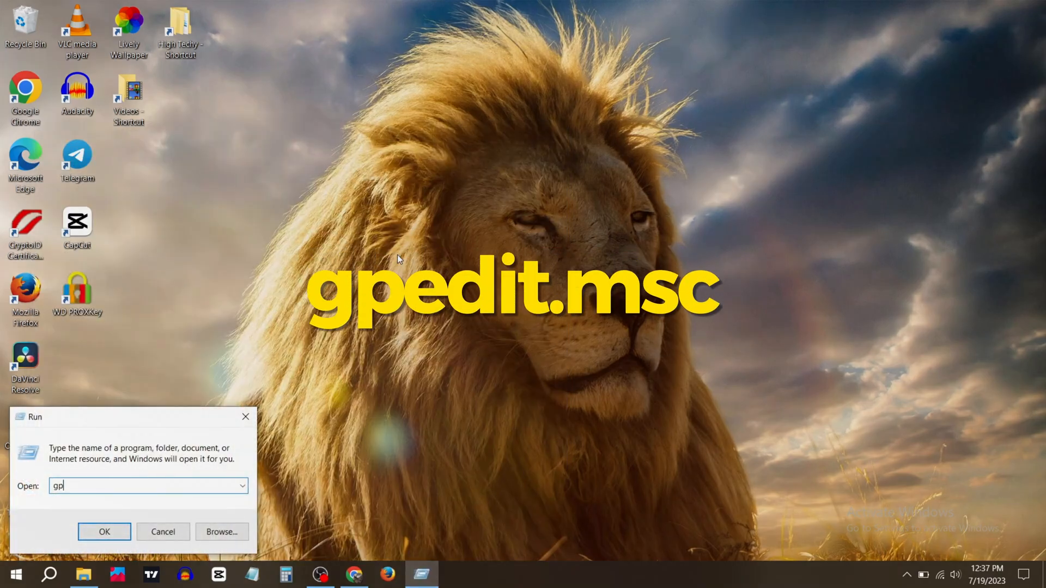
type("edit")
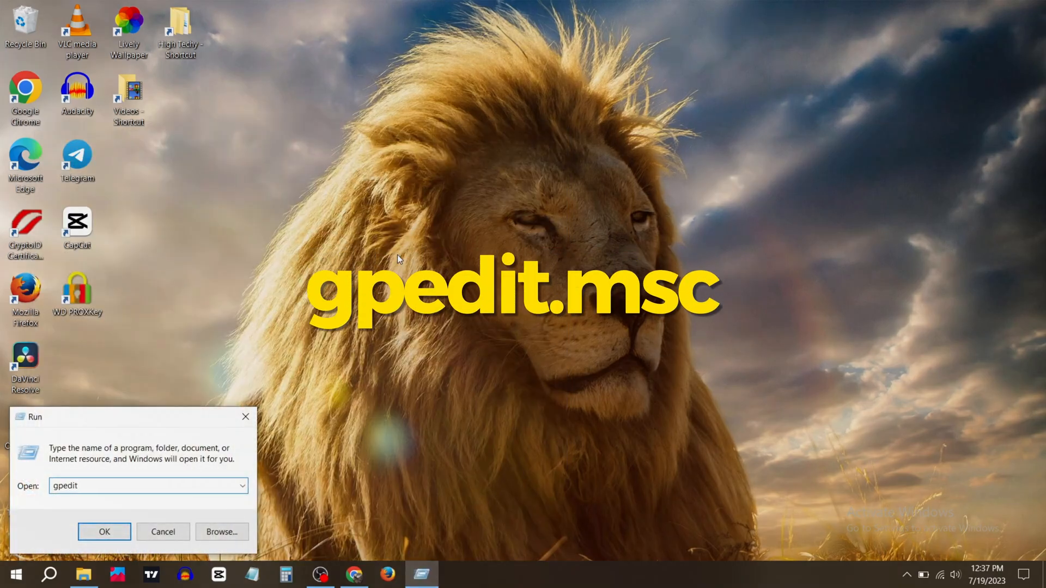
type(".m")
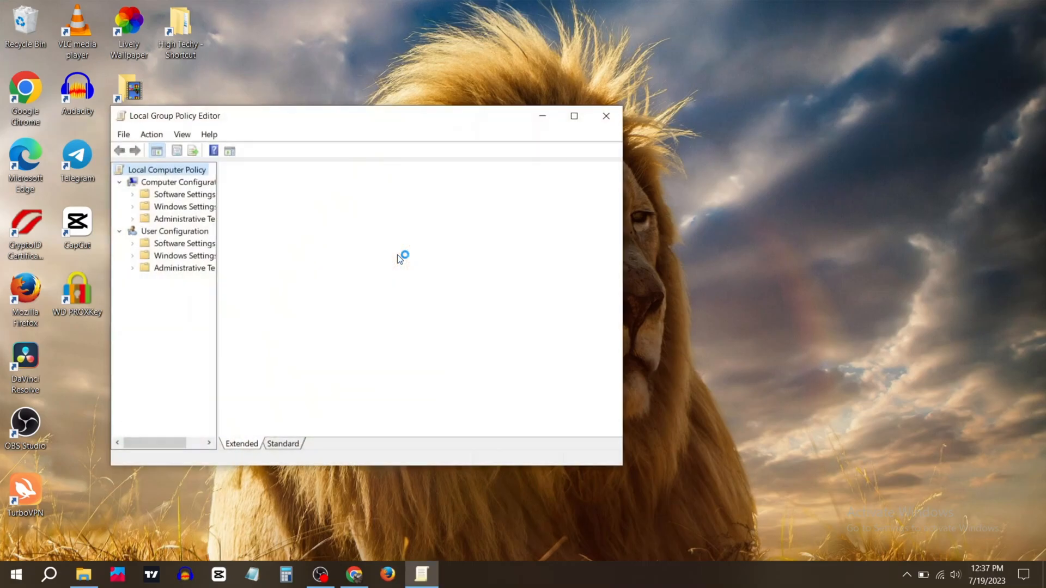
Step: Navigate Computer Configuration > Administrative Templates > Windows Components to the Biometrics folder
left_click(166, 170)
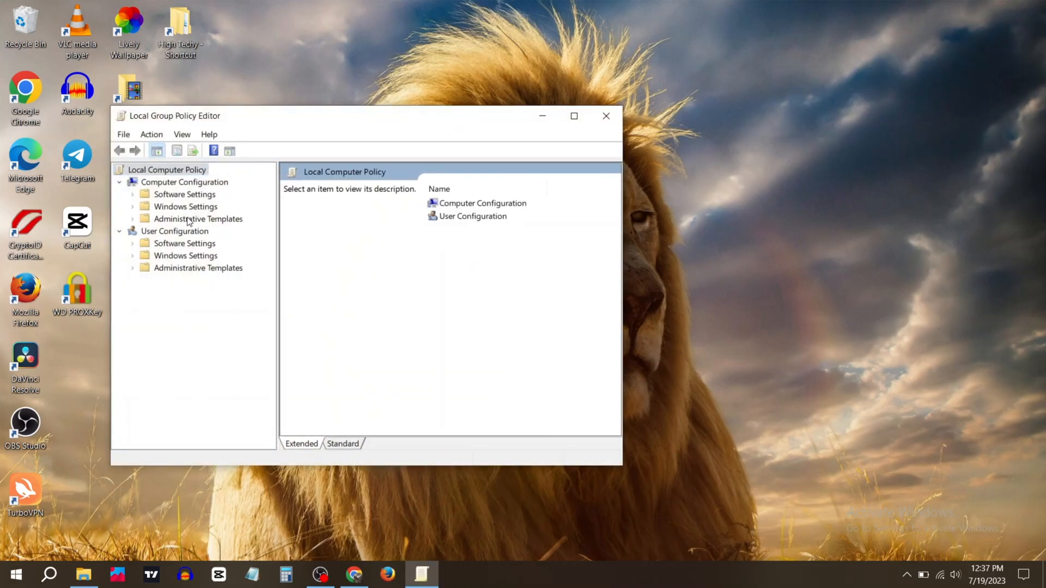
left_click(197, 219)
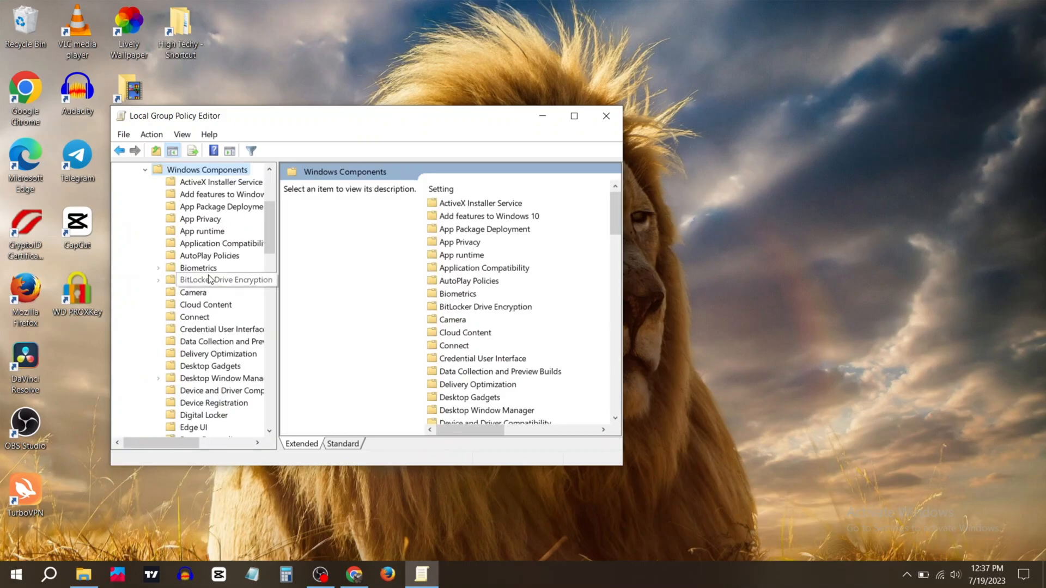
left_click(197, 268)
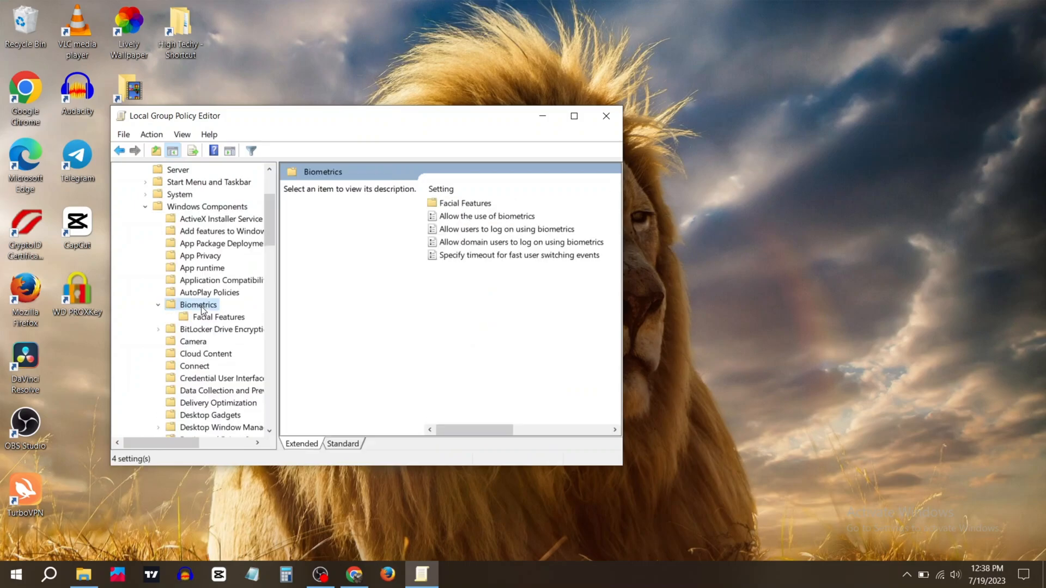
mouse_move(536, 132)
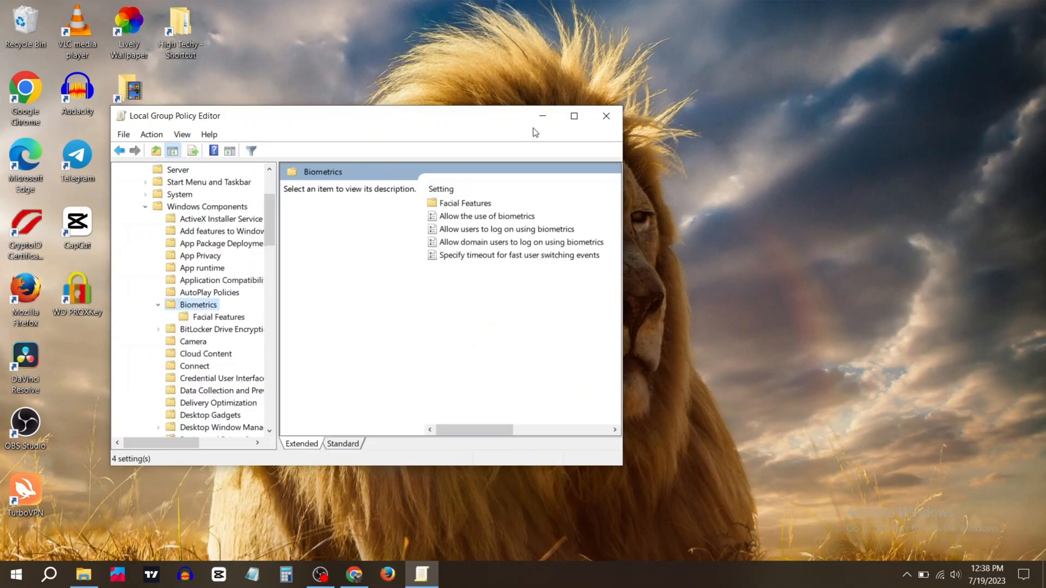
Step: Maximize the editor and set the Allow the use of biometrics policy to Enabled
left_click(575, 115)
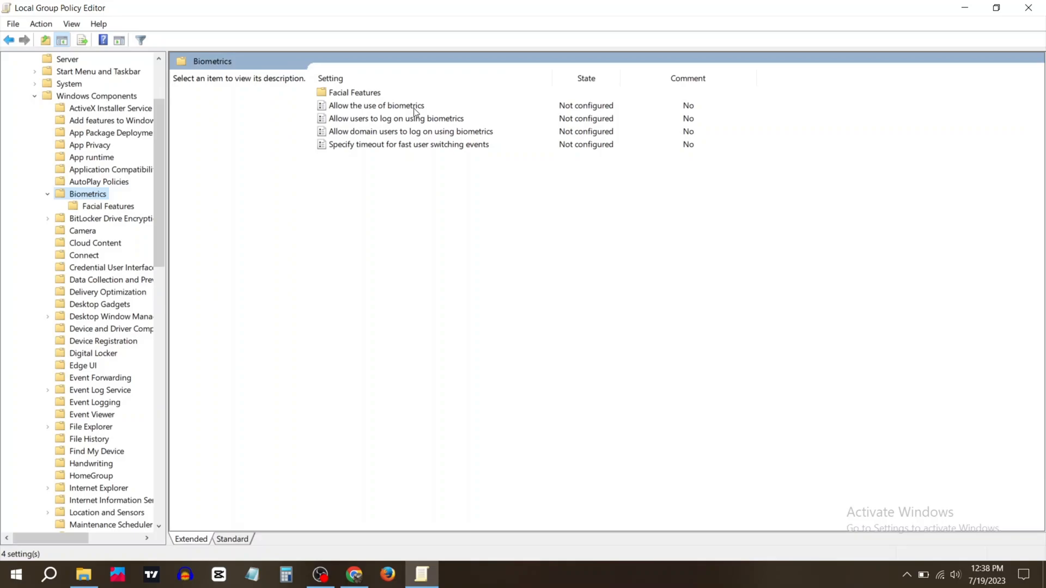
left_click(376, 106)
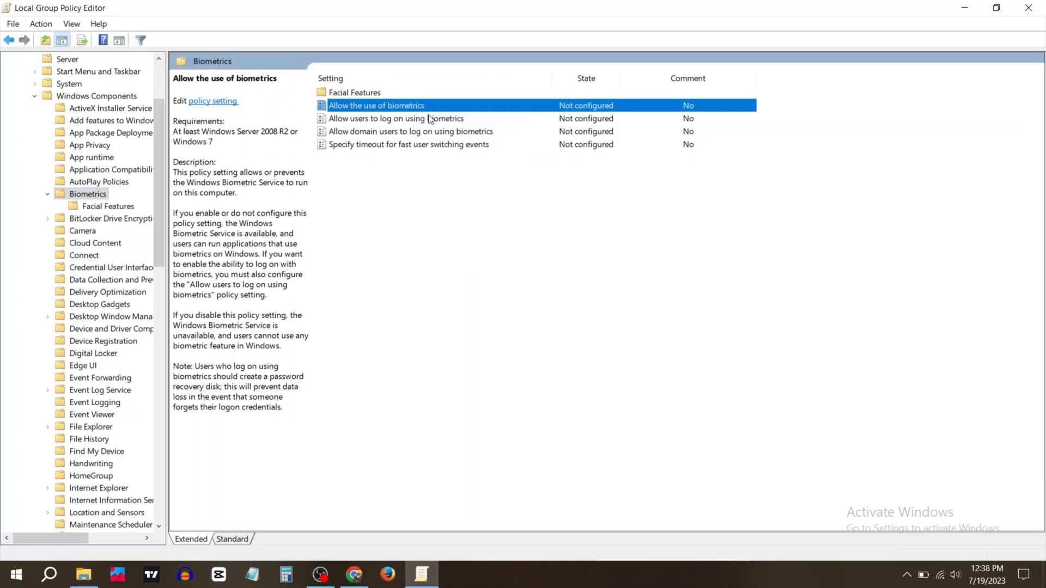
double_click(376, 106)
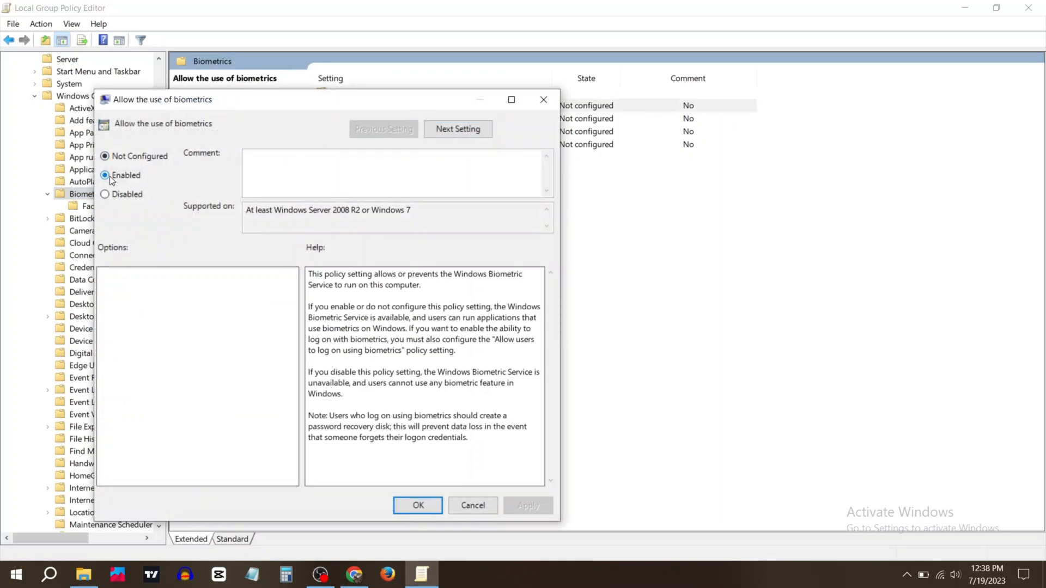
left_click(104, 175)
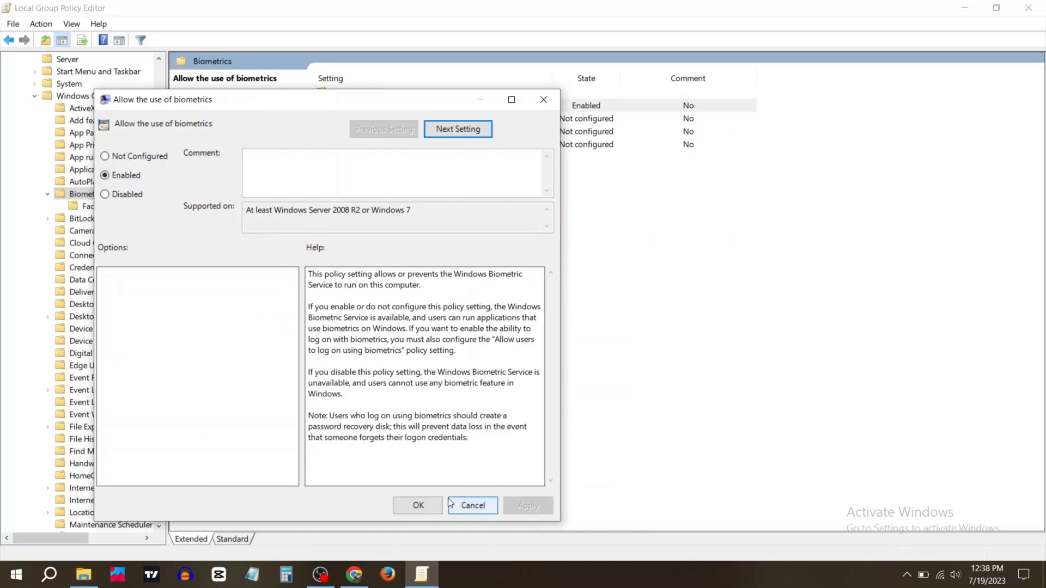
left_click(472, 504)
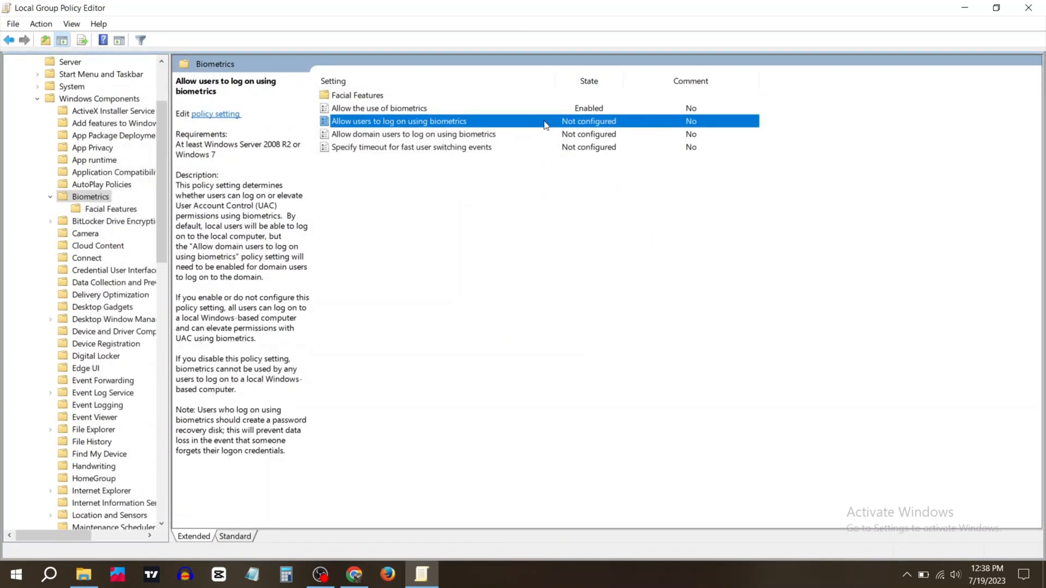
Step: Enable biometric log on for users and domain users and the fast user switching timeout policy
double_click(399, 121)
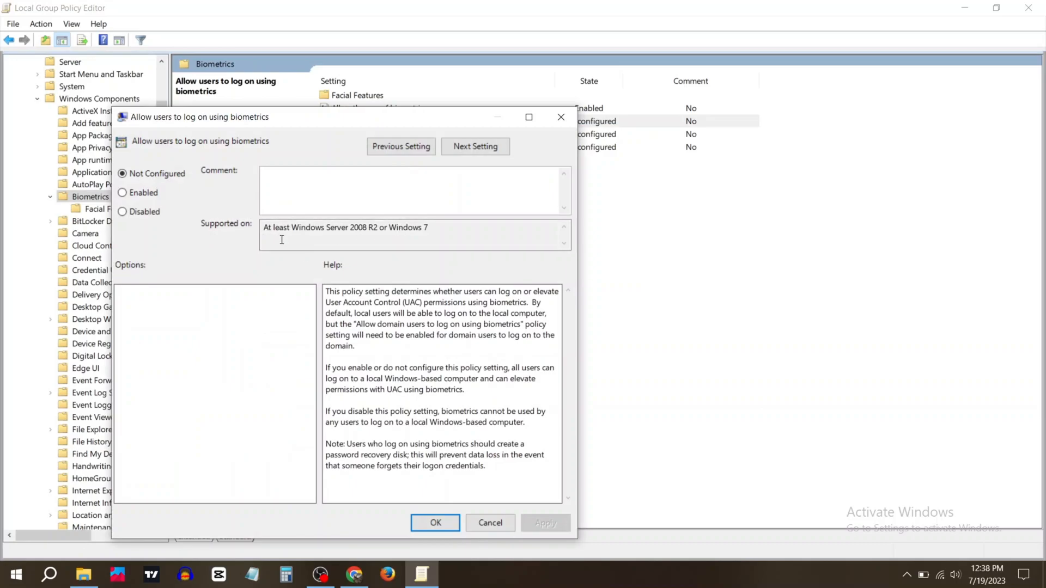
left_click(122, 192)
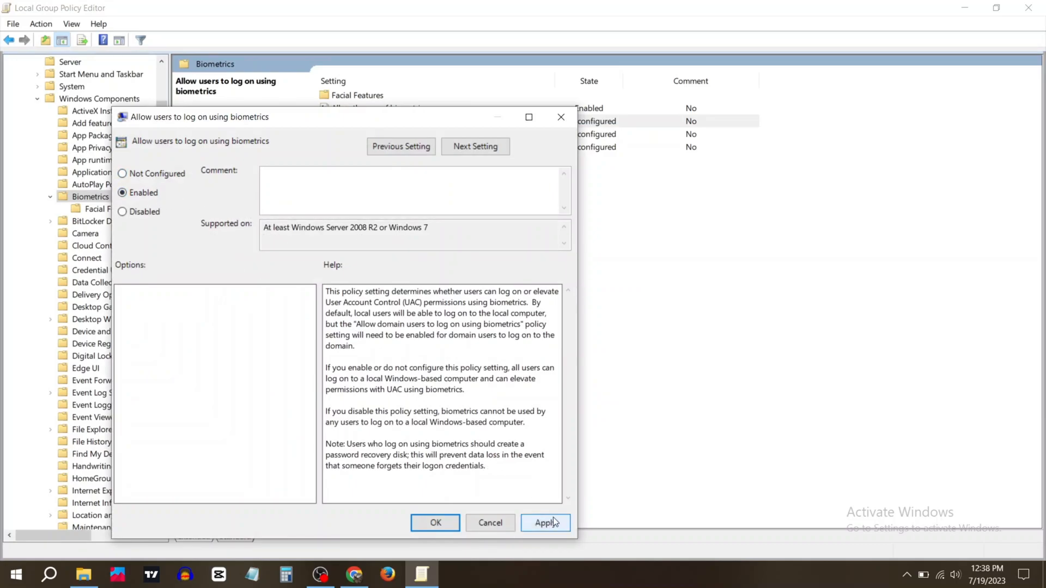
left_click(435, 522)
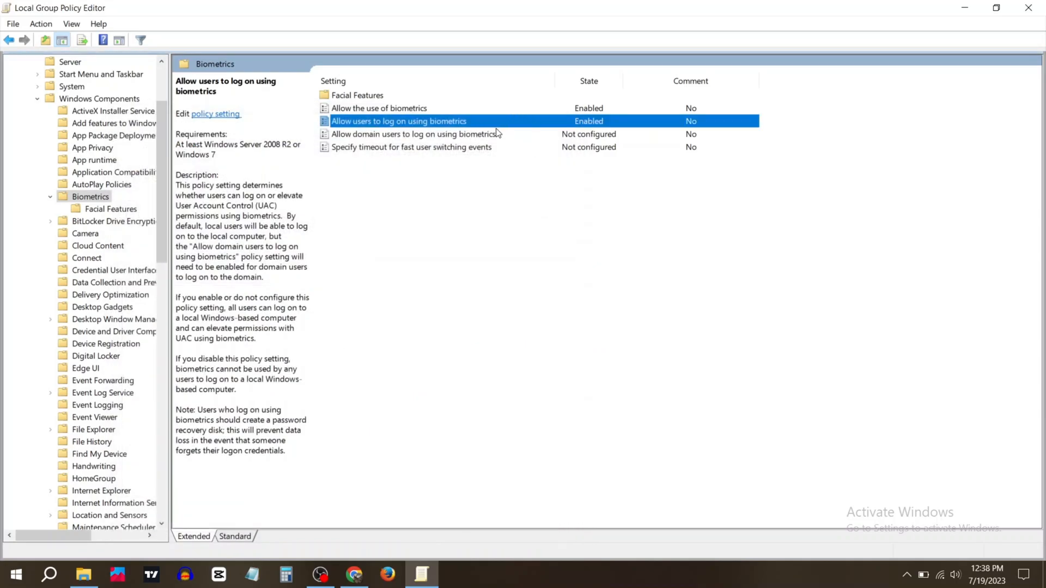
double_click(415, 134)
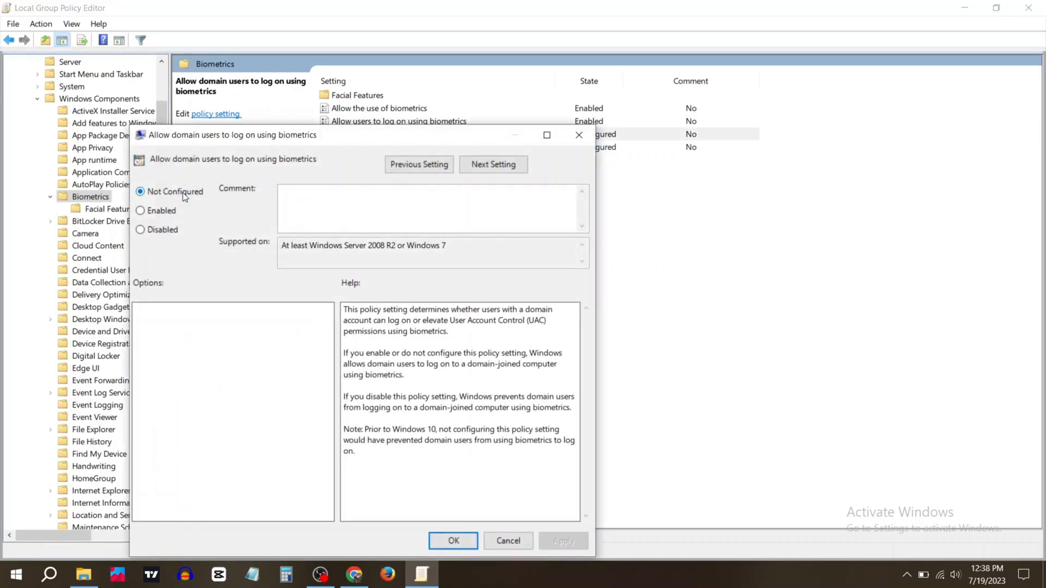
left_click(140, 210)
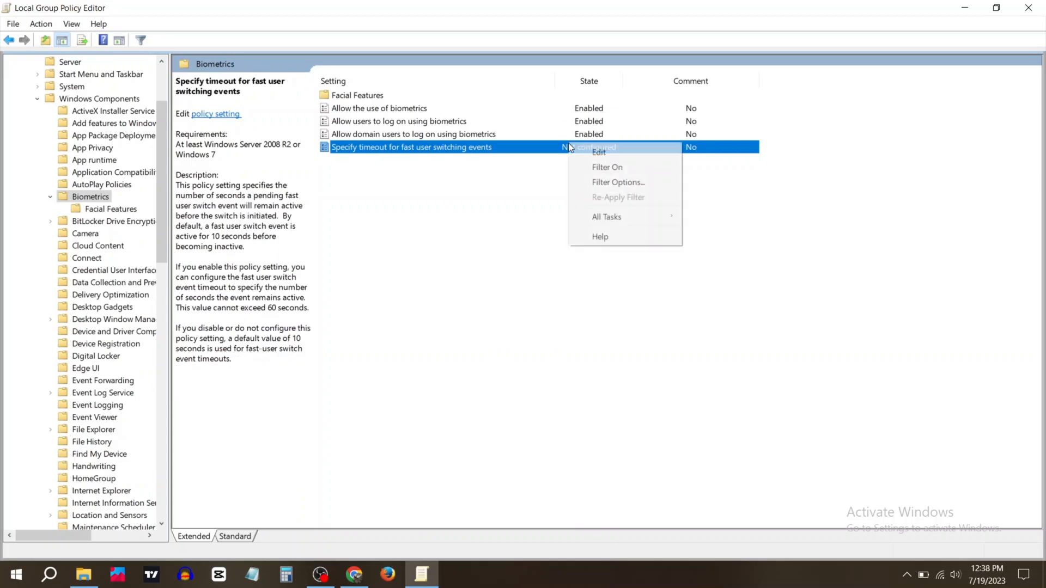
left_click(598, 153)
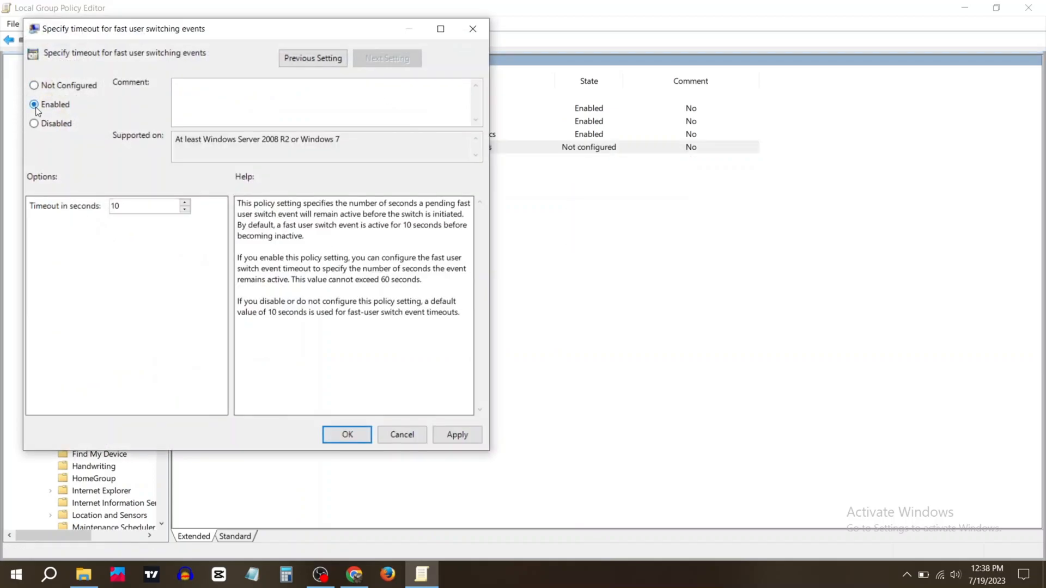
left_click(347, 435)
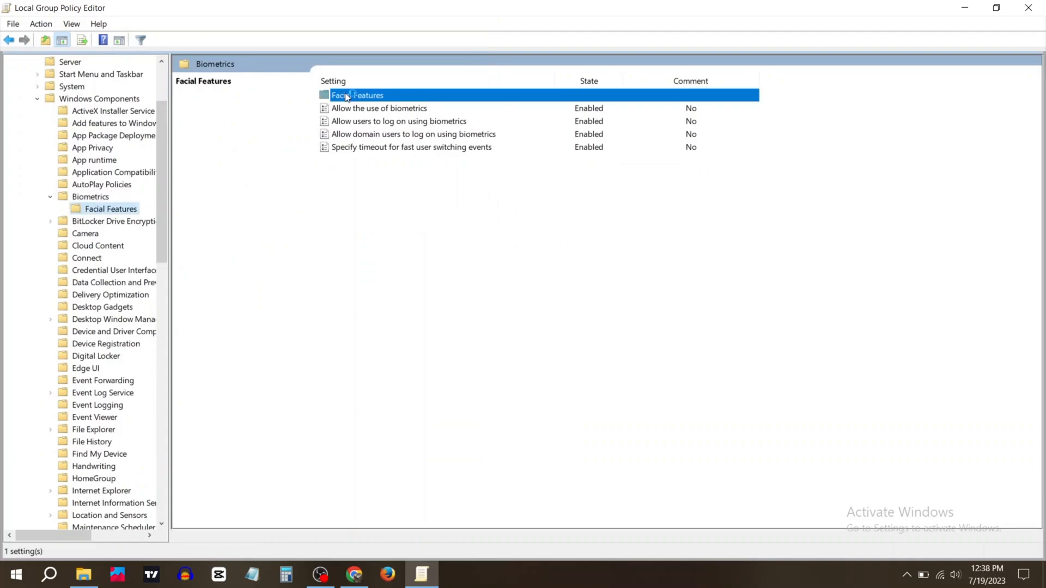
Step: Set Configure enhanced anti-spoofing in Facial Features to Disabled and leave the editor
right_click(357, 95)
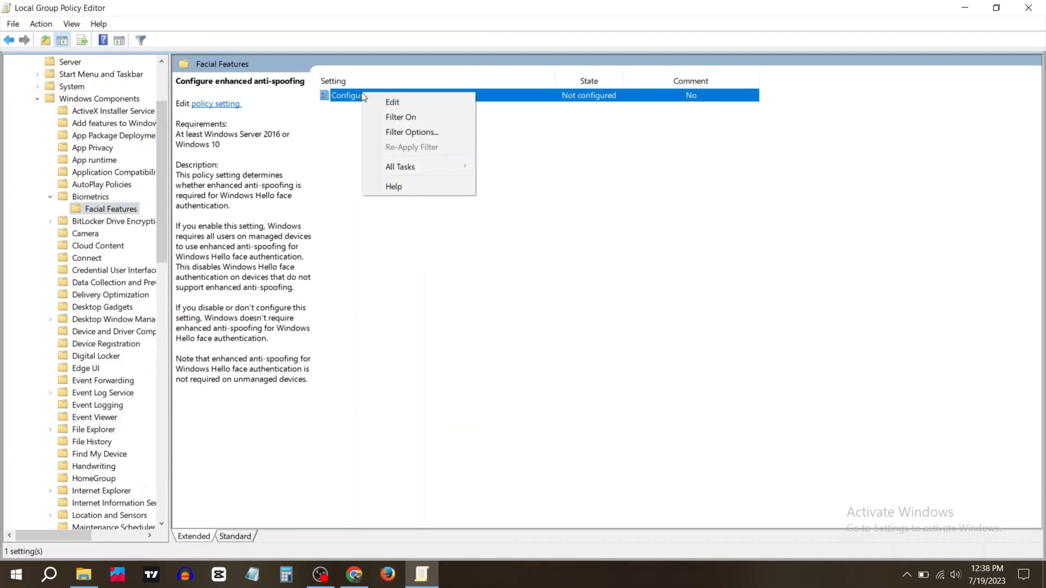
left_click(393, 102)
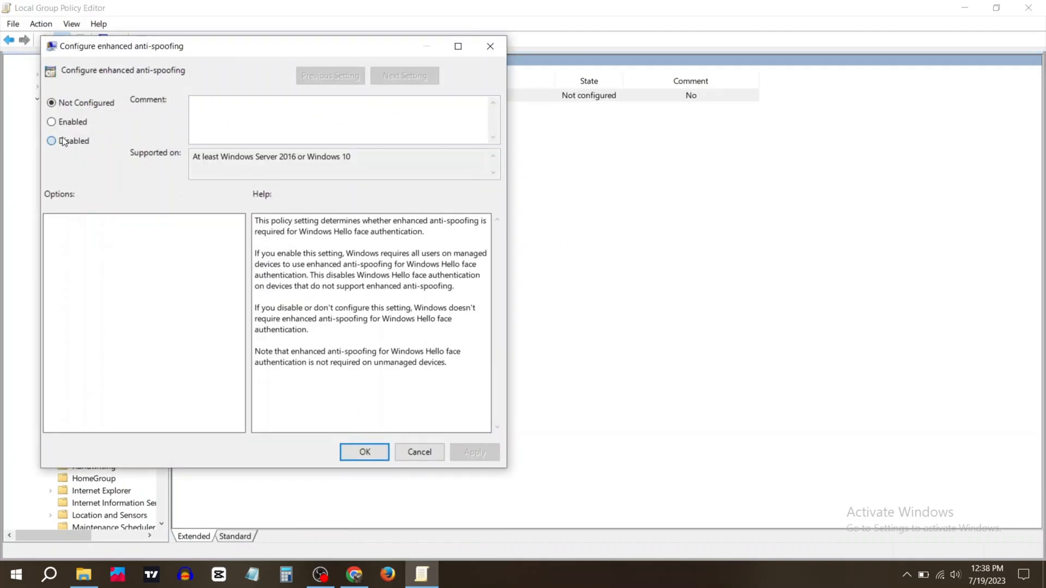
left_click(51, 141)
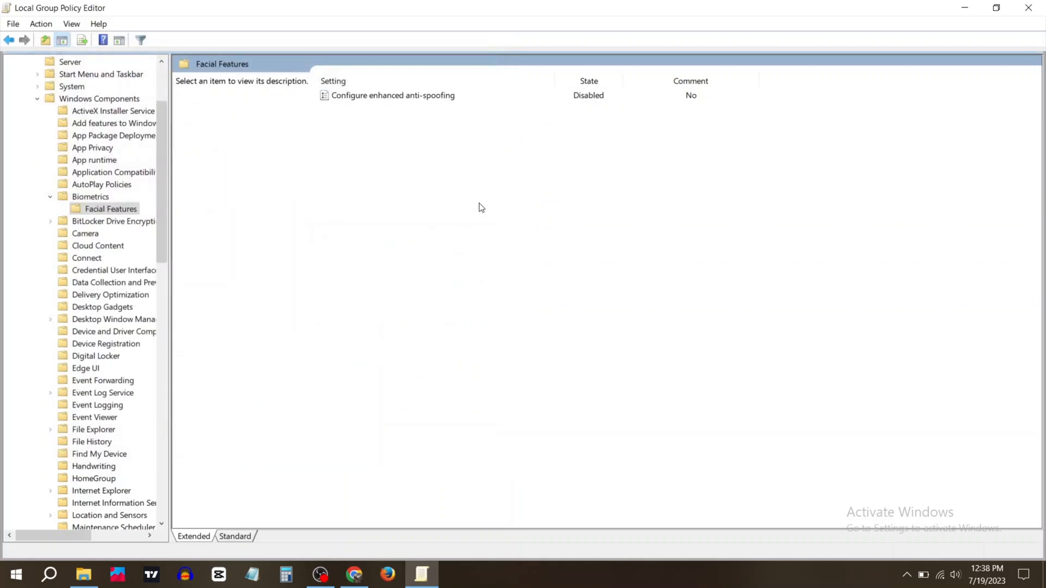
left_click(13, 574)
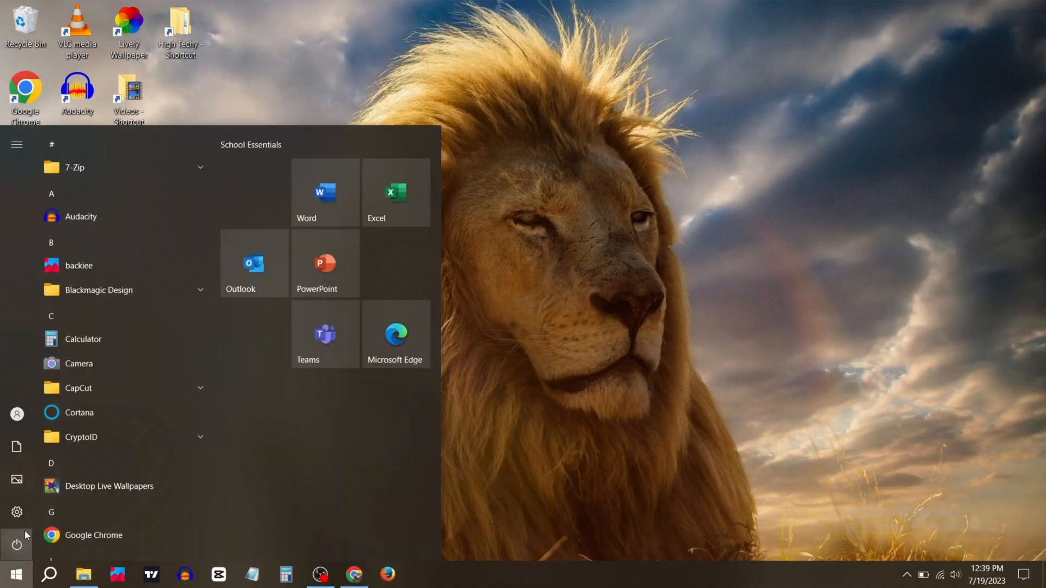
Step: Check for updates from the Windows Update page in Settings > Update & Security
left_click(16, 513)
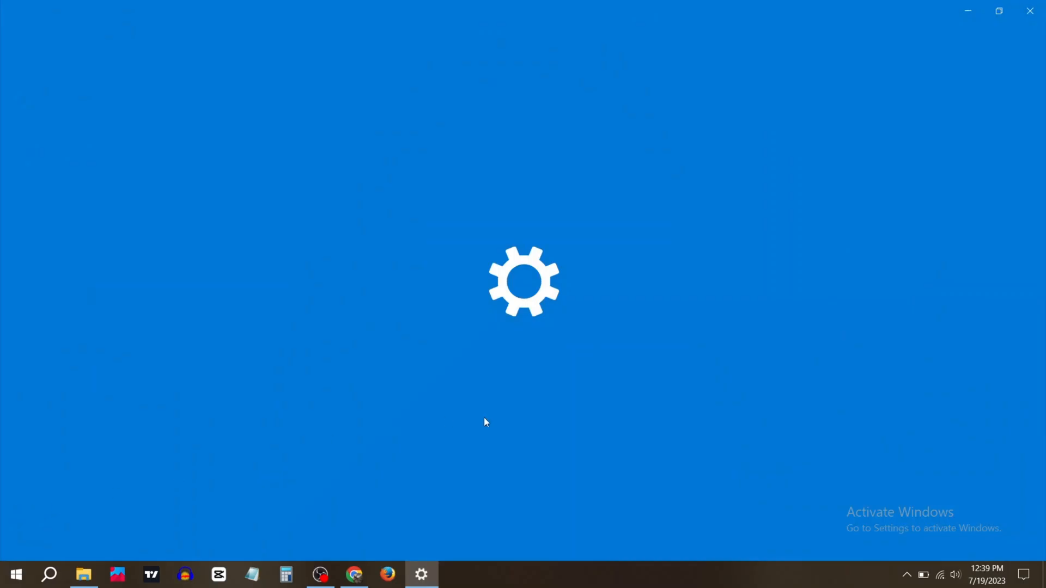
left_click(421, 574)
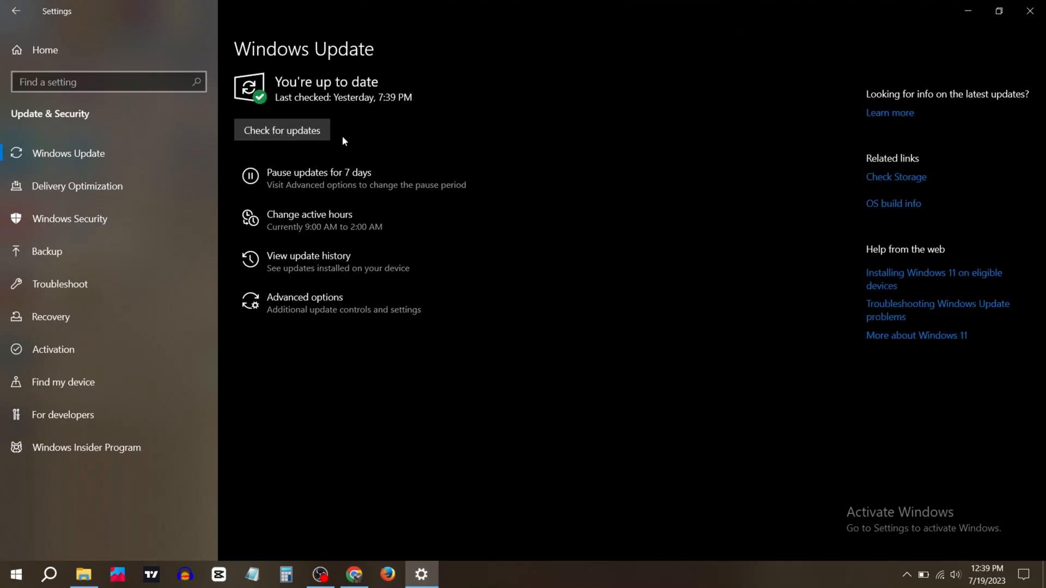
left_click(281, 130)
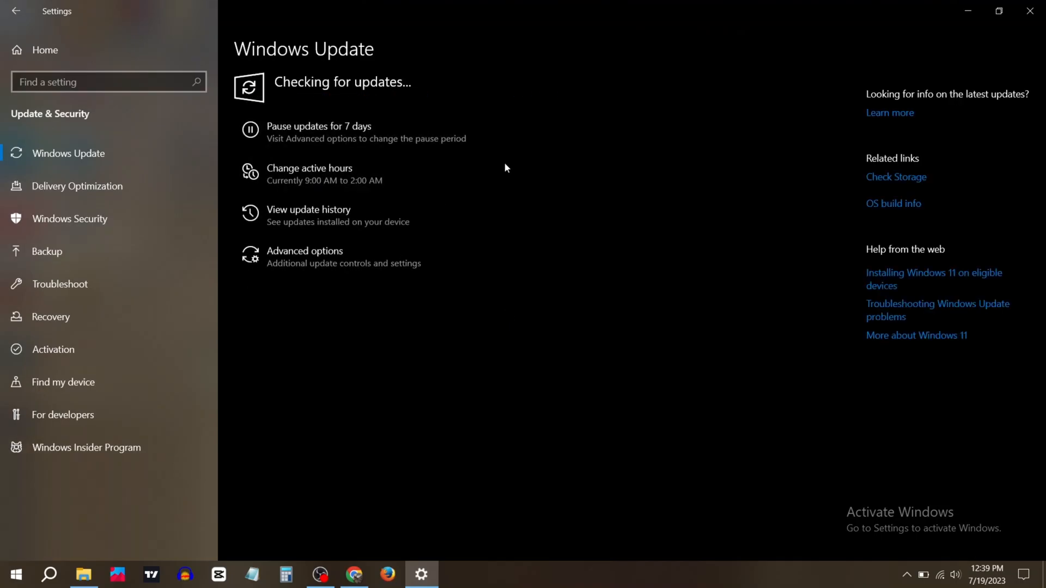